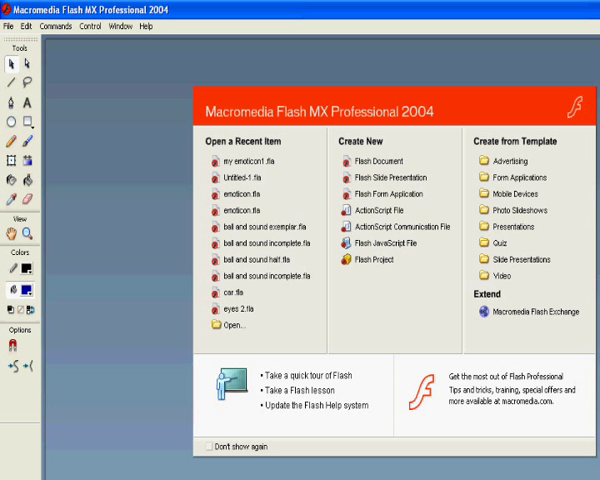
mouse_move(412, 324)
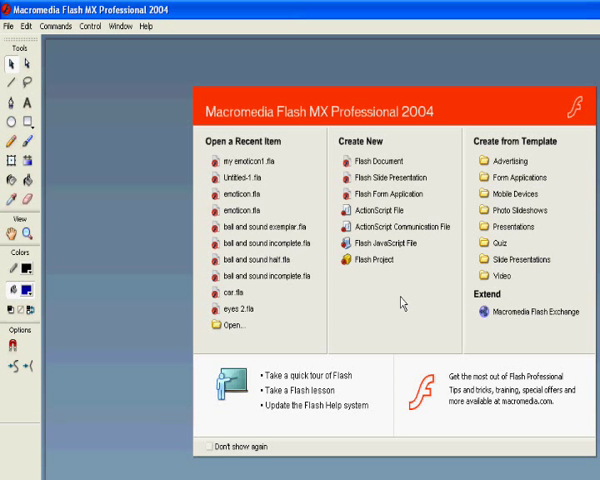
- Create a new blank Flash document from the Start Page
left_click(368, 160)
type("ba")
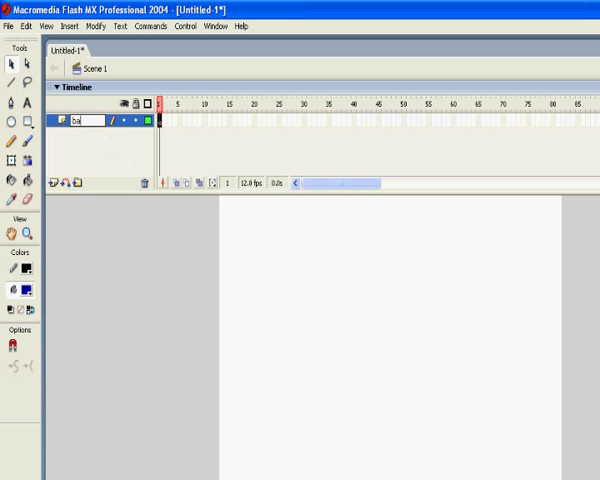
- Rename the layer to 'background' and thicken the blue stroke to about 3.5 for the maze walls
type("ckground")
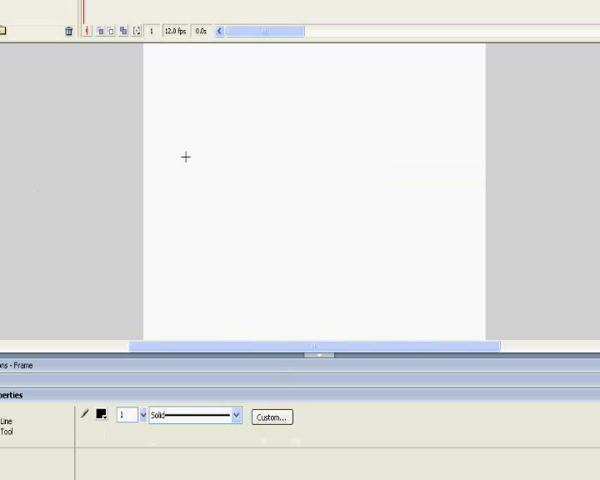
left_click_drag(184, 156, 236, 190)
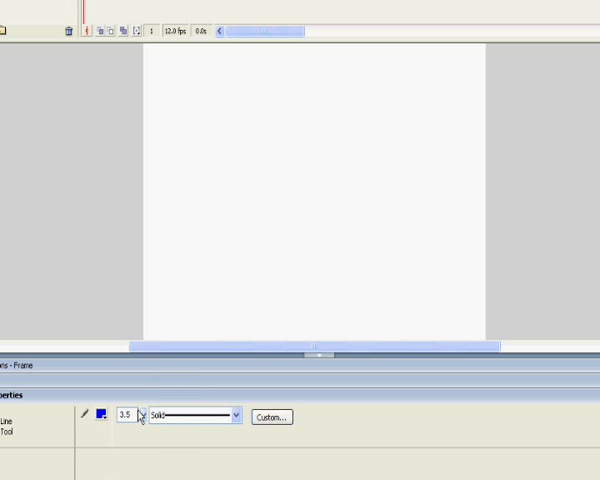
mouse_move(146, 176)
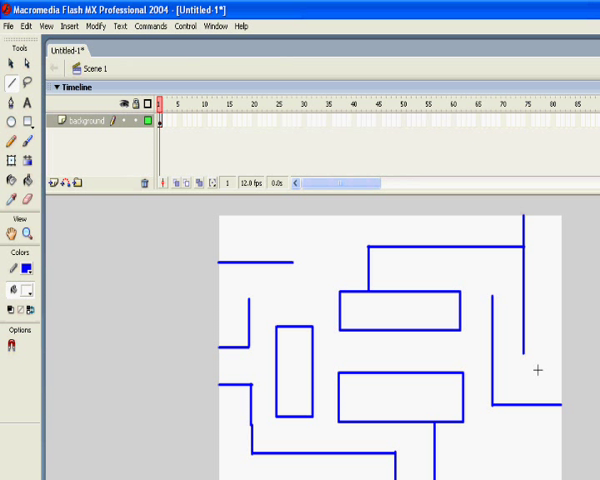
mouse_move(178, 160)
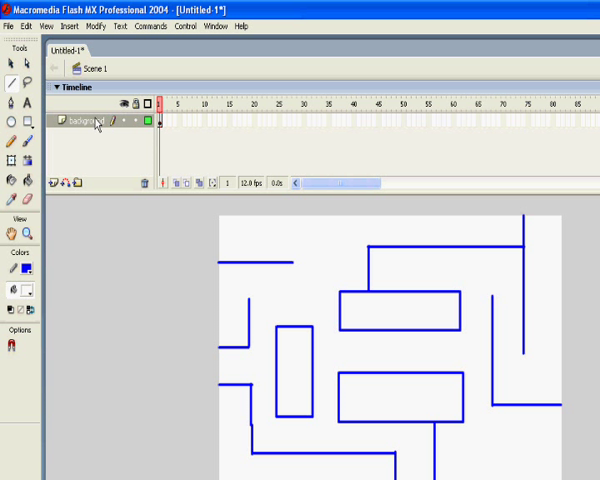
- Insert a new layer above background and zoom the stage to 400%
left_click(52, 184)
type("PAC1")
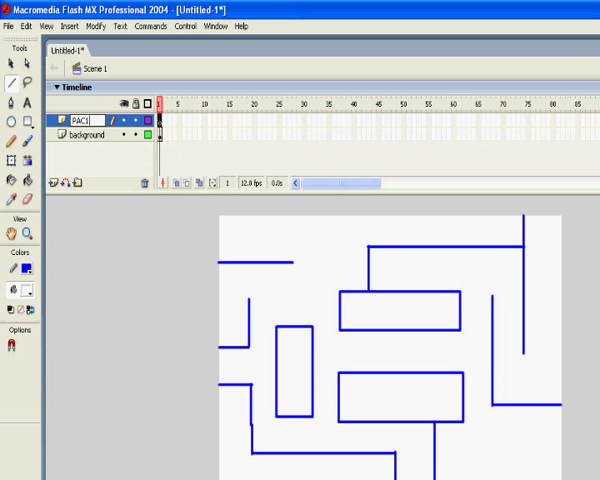
mouse_move(98, 172)
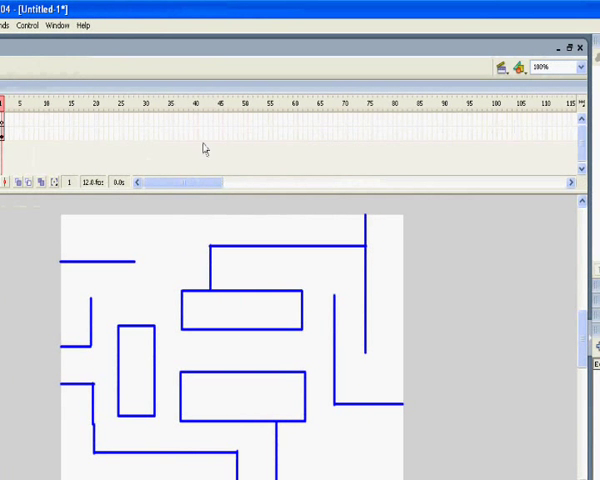
left_click(588, 68)
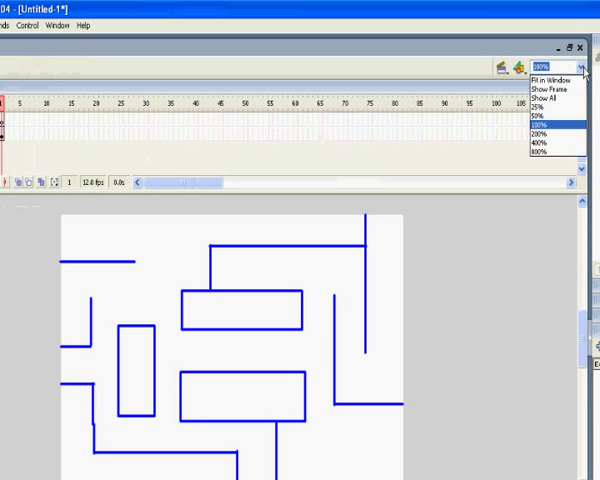
left_click(548, 144)
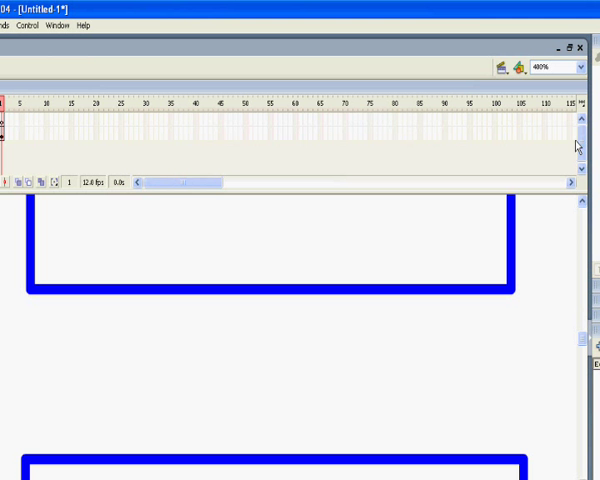
mouse_move(284, 362)
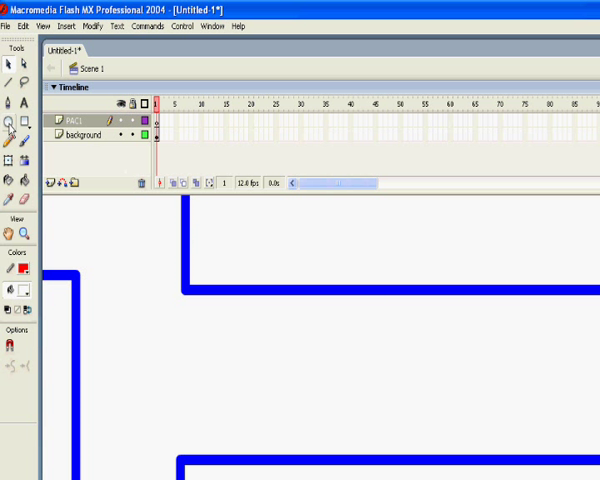
- Draw the red Pac-Man circle with the Oval tool, then return to the Arrow tool
left_click(84, 120)
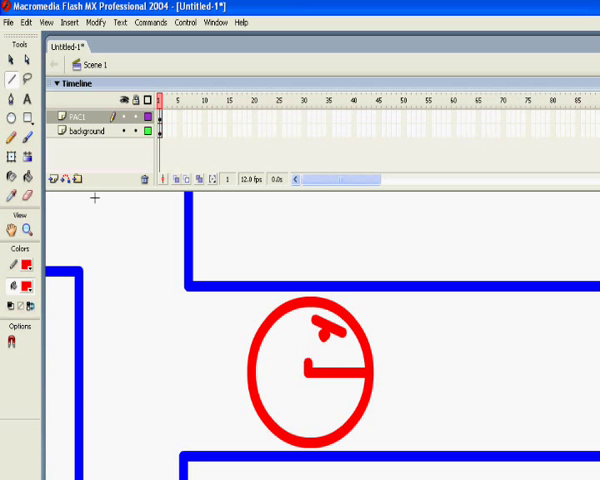
left_click(12, 62)
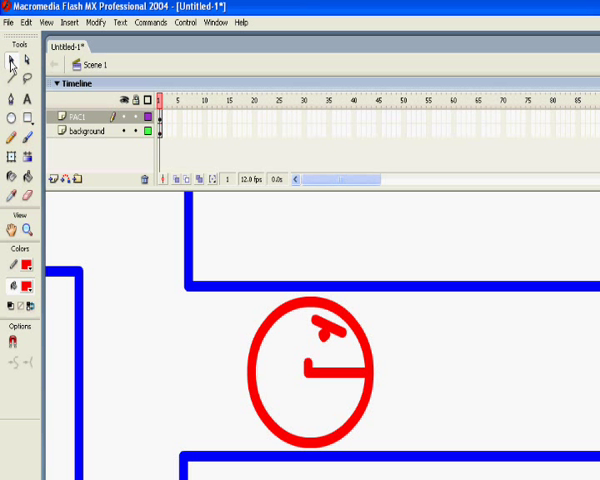
mouse_move(252, 318)
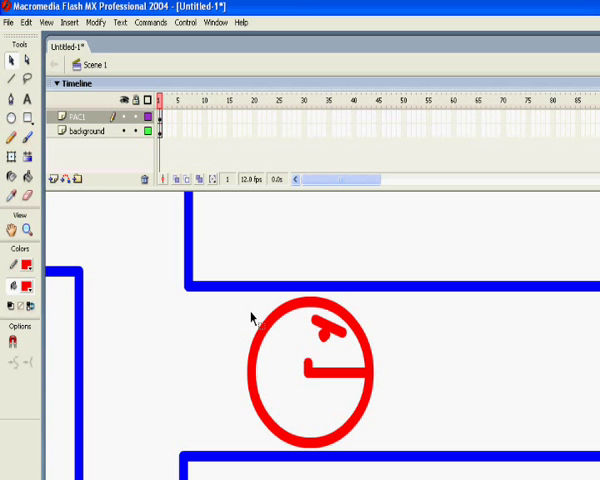
- Convert the selected Pac-Man drawing into a movie clip symbol named pac1
left_click(146, 132)
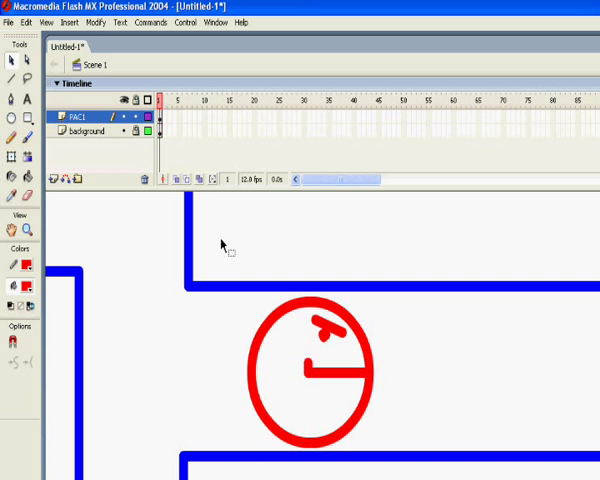
mouse_move(256, 280)
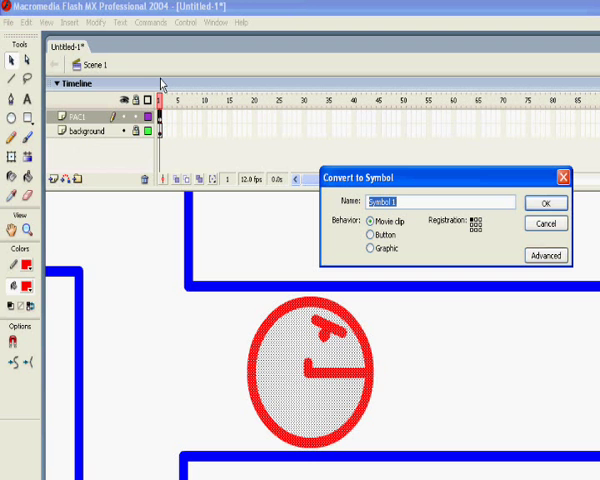
type("pac1")
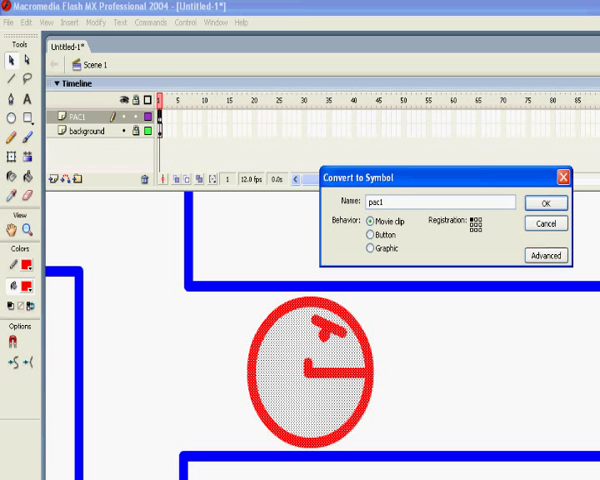
left_click(544, 204)
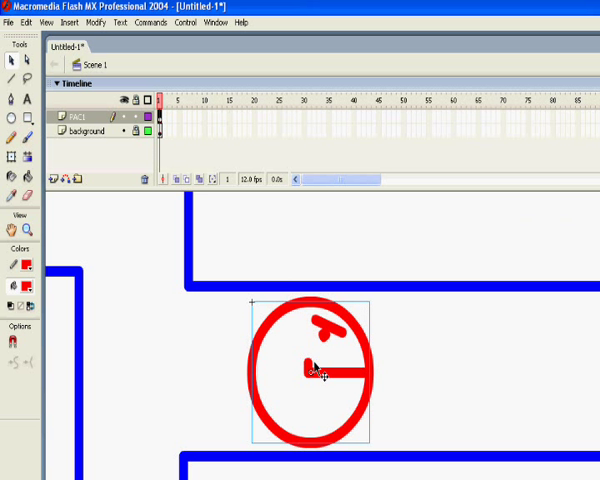
mouse_move(284, 370)
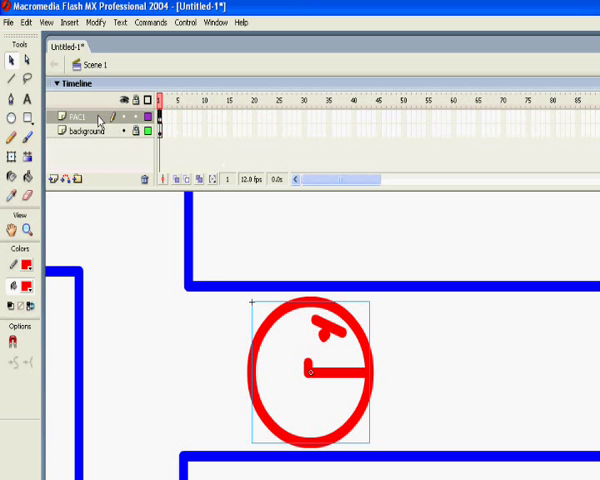
- Edit pac1 in place and redraw the mouth as an open wedge with jagged teeth
left_click(90, 130)
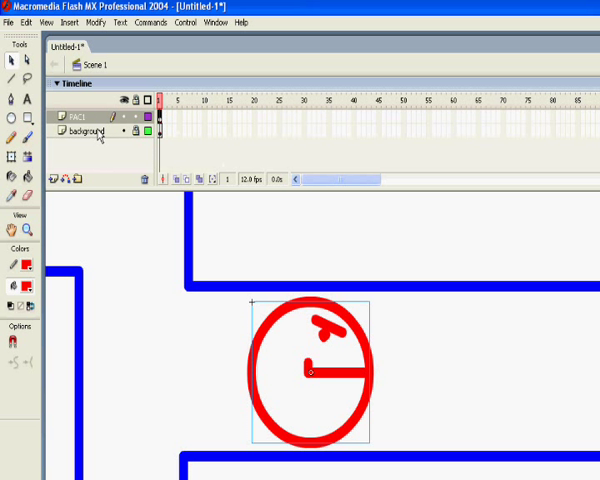
mouse_move(284, 378)
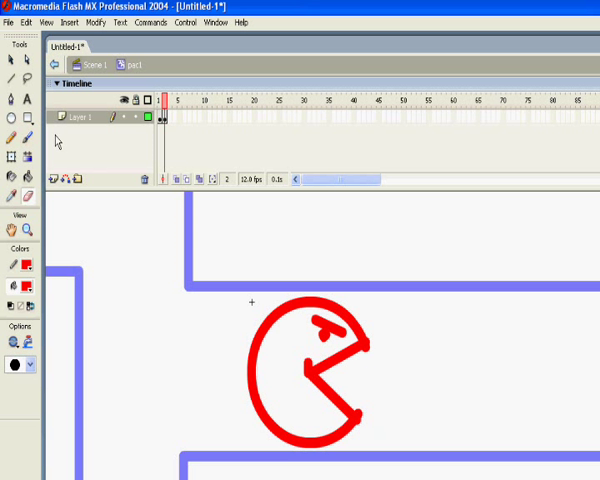
left_click(398, 372)
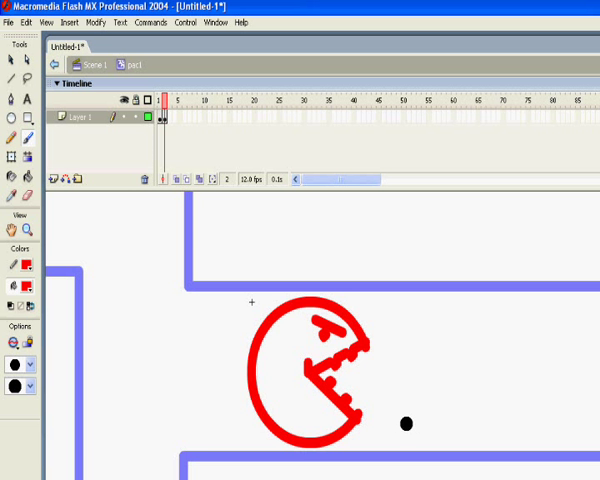
left_click(156, 118)
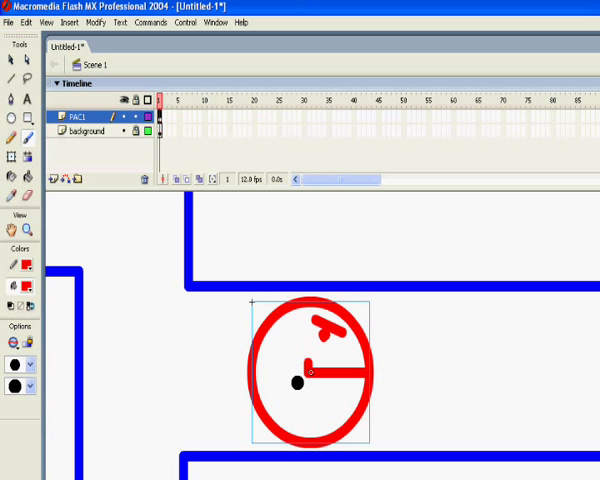
left_click_drag(296, 380, 356, 376)
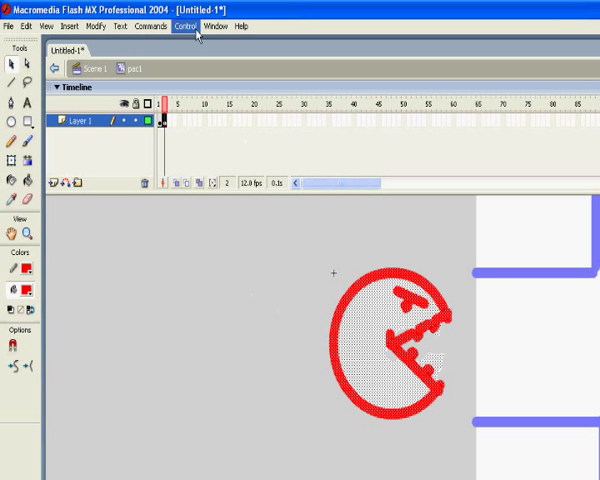
- Run Control > Test Movie to check the Pac-Man mouth animation
left_click(184, 26)
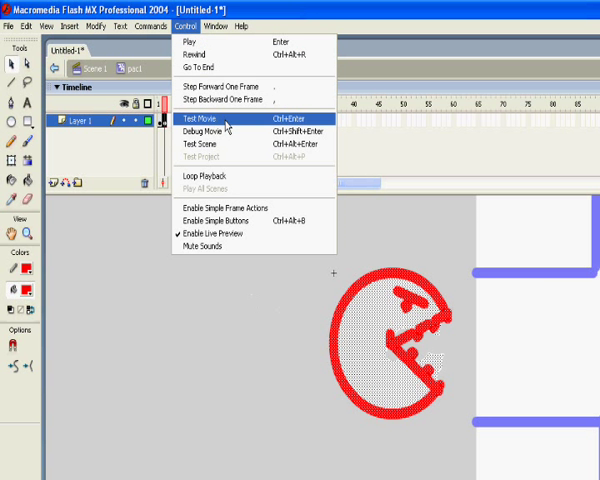
left_click(198, 118)
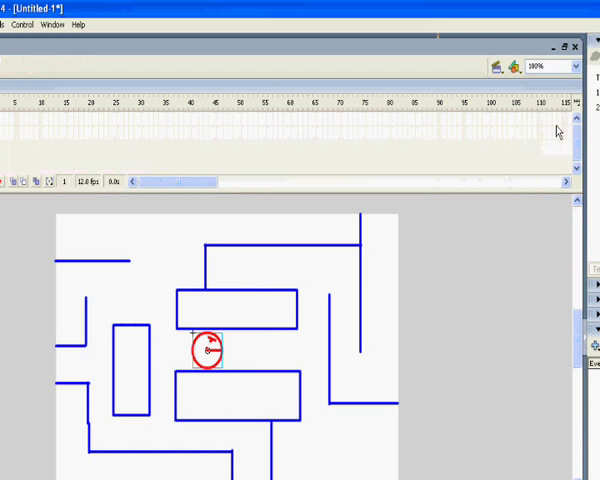
mouse_move(204, 370)
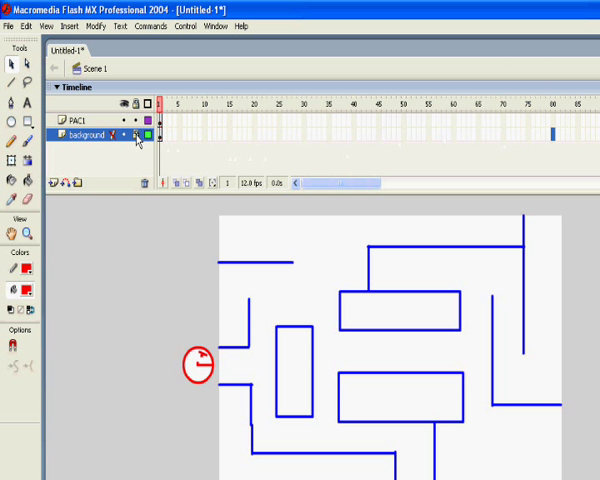
- Insert frames out to frame 80 on both layers and return to frame 1
left_click(128, 136)
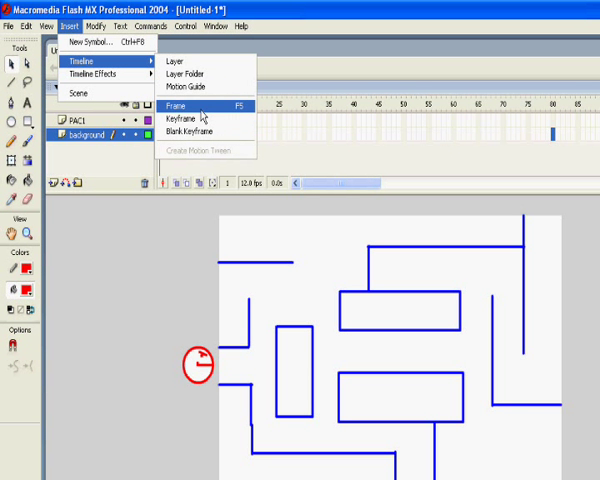
left_click(180, 104)
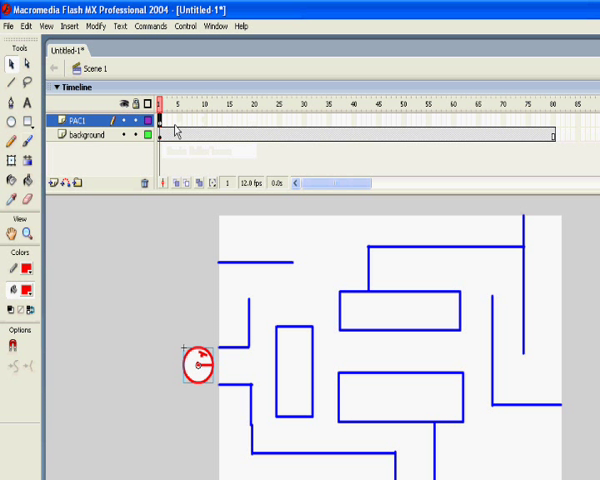
mouse_move(490, 144)
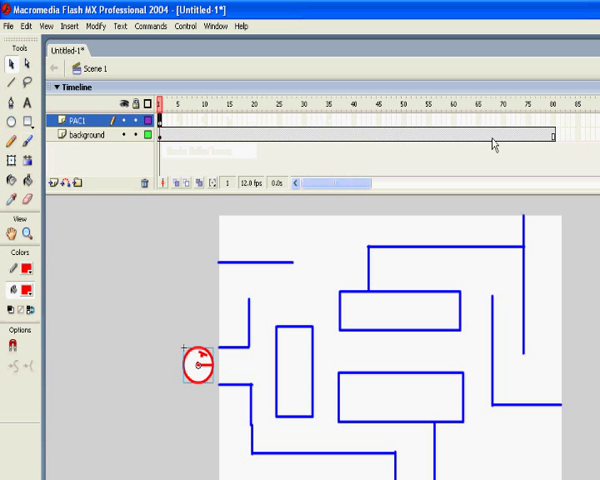
left_click(554, 104)
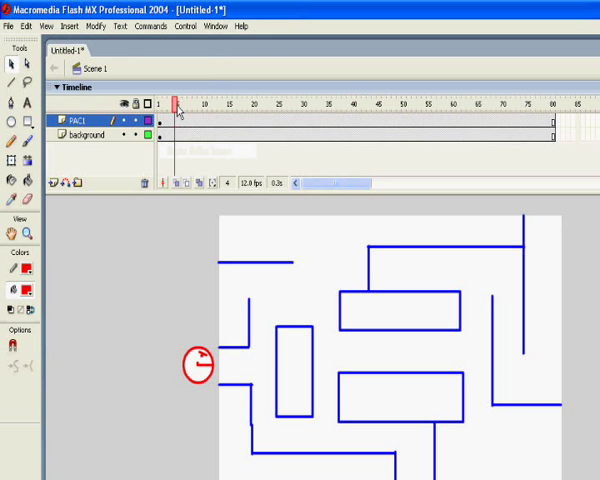
mouse_move(204, 128)
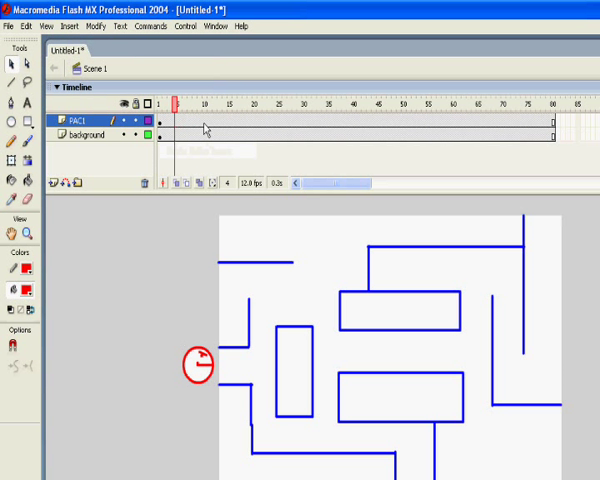
mouse_move(444, 132)
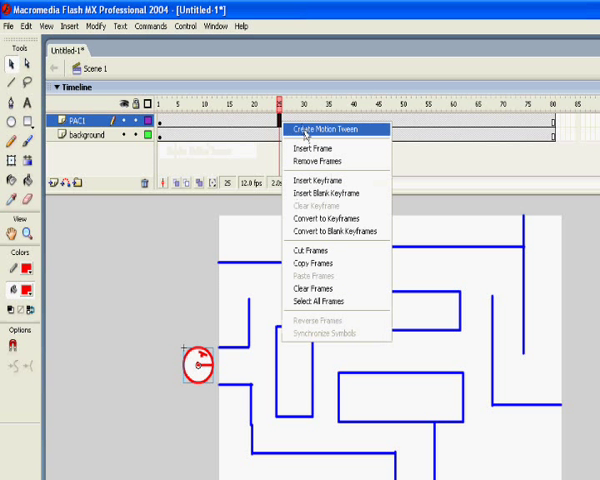
- Create a motion tween across the Pac-Man layer's frames
left_click(326, 128)
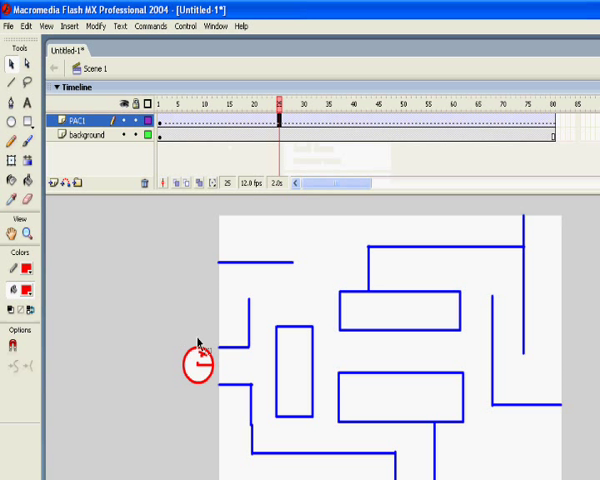
mouse_move(262, 368)
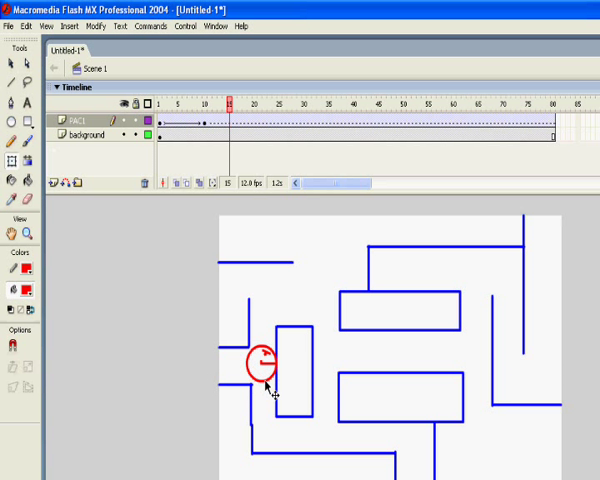
- Enter the pac1 symbol by double-clicking the Pac-Man instance in the maze
double_click(260, 360)
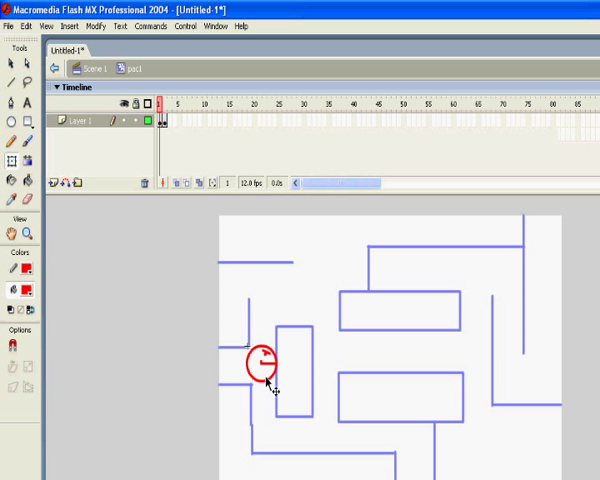
mouse_move(264, 376)
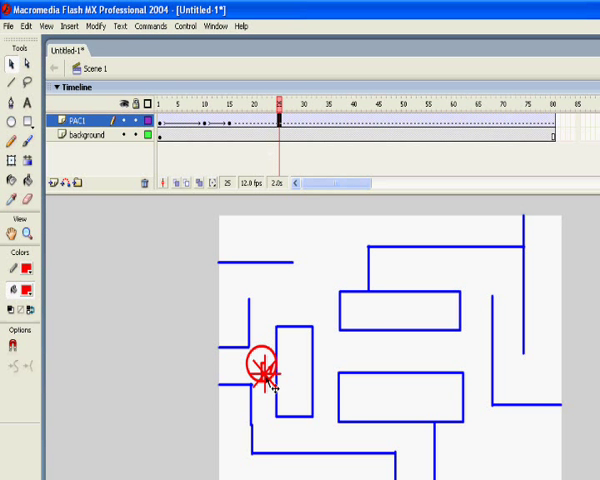
- Move Pac-Man down to the lower corridor, then right along it on a later frame
left_click_drag(264, 376, 270, 444)
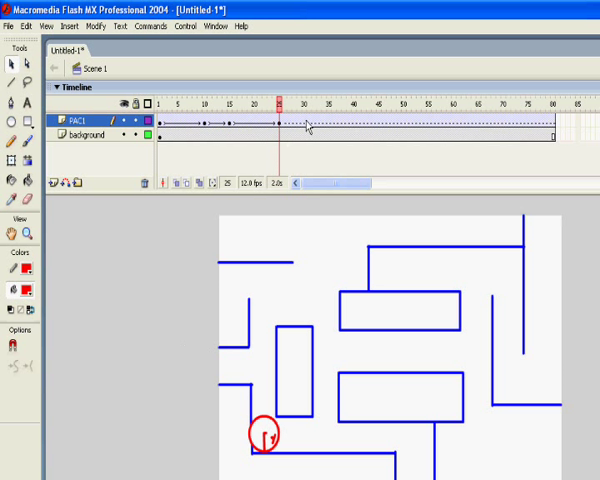
left_click(304, 104)
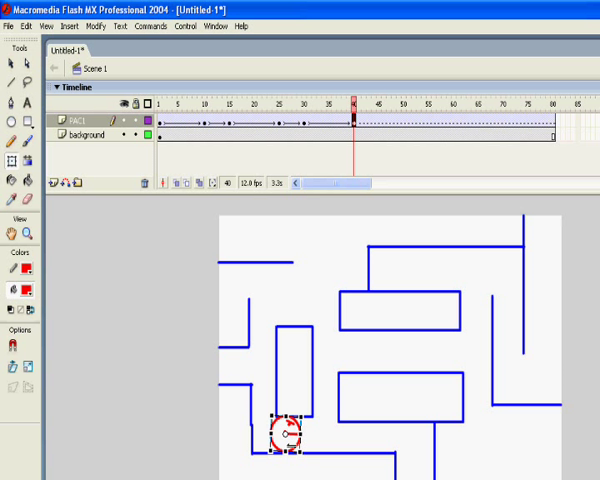
left_click_drag(280, 432, 266, 436)
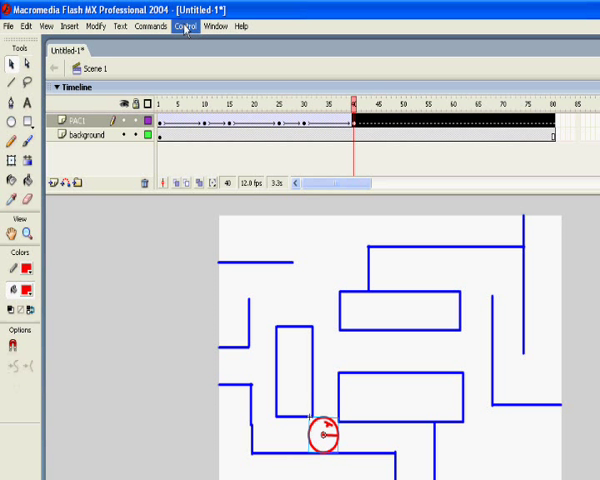
- Run Test Movie to preview Pac-Man animating through the maze
left_click(182, 28)
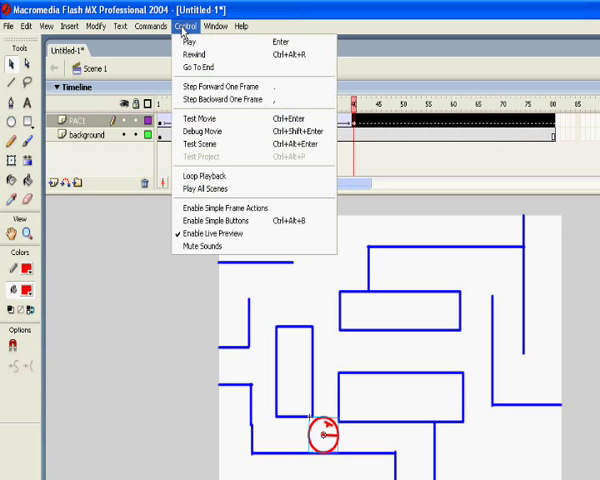
left_click(196, 106)
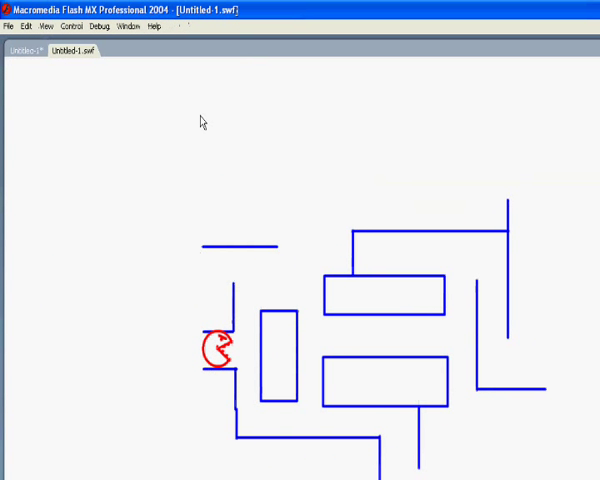